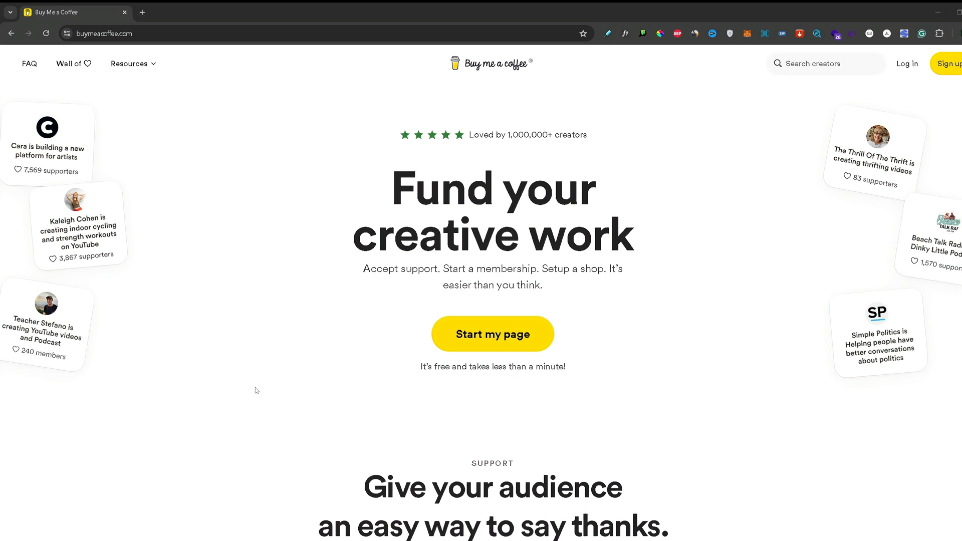
{"action": "mouse_move", "coordinate": [307, 376]}
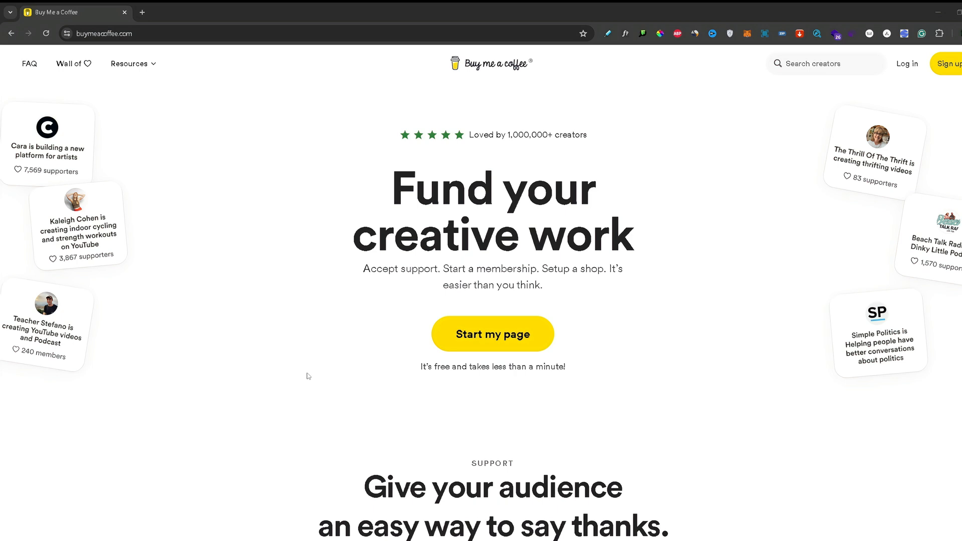
{"action": "mouse_move", "coordinate": [410, 301]}
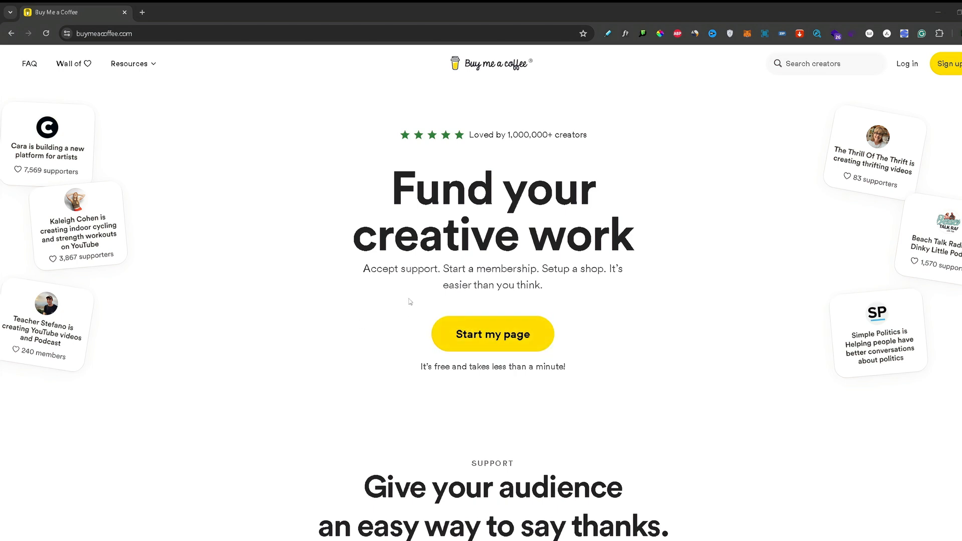
{"action": "mouse_move", "coordinate": [601, 322]}
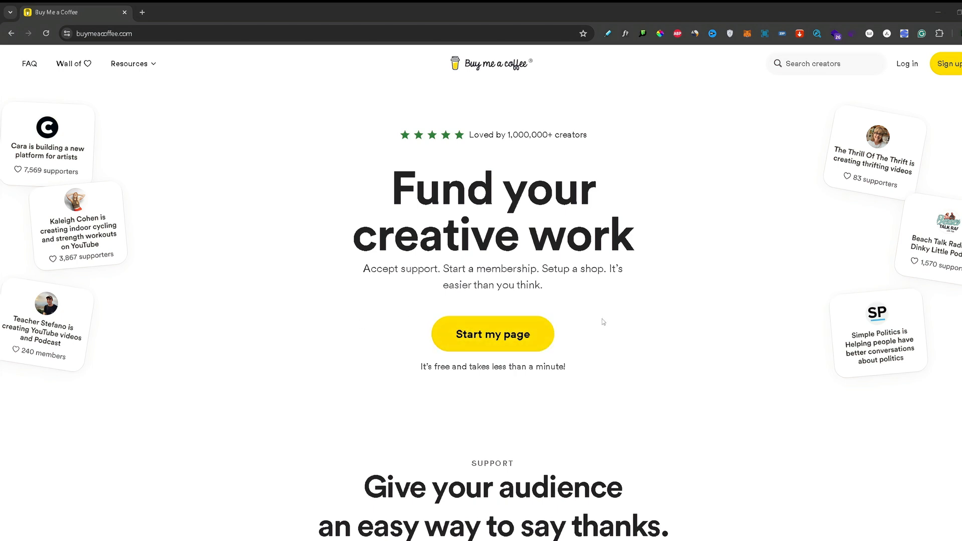
{"action": "mouse_move", "coordinate": [517, 342]}
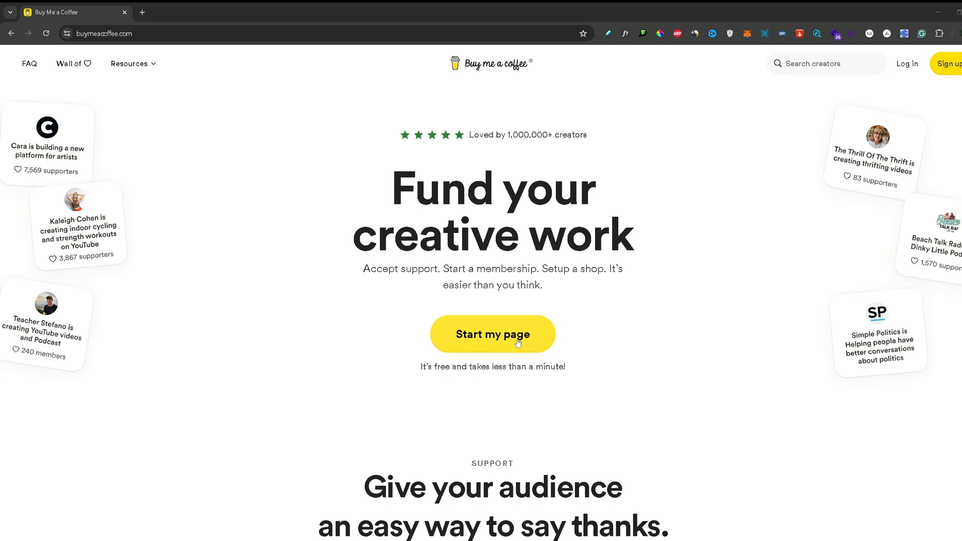
- Start a new creator page from the Buy Me a Coffee homepage
{"action": "left_click", "coordinate": [492, 334]}
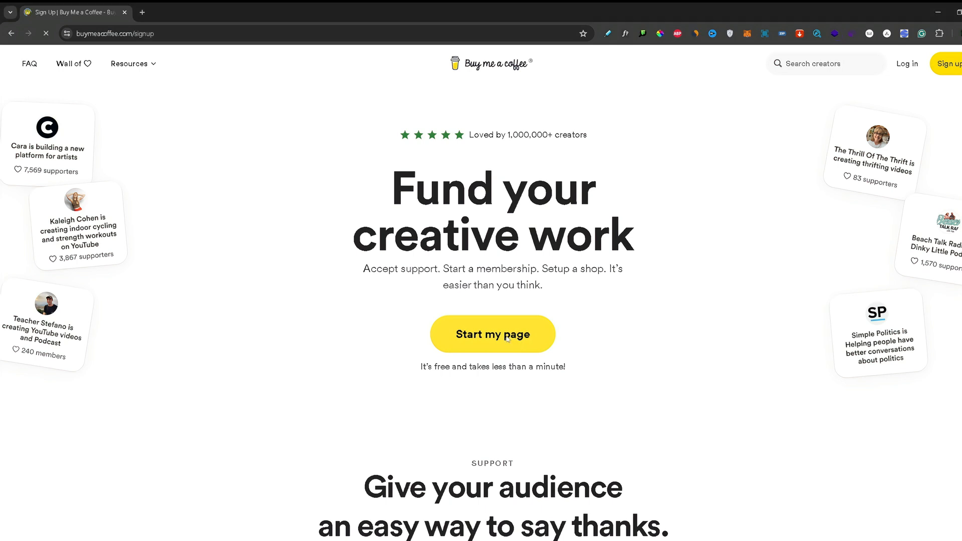
- Sign up with username HowToFinancial and submit the emailed verification code
{"action": "left_click", "coordinate": [492, 333]}
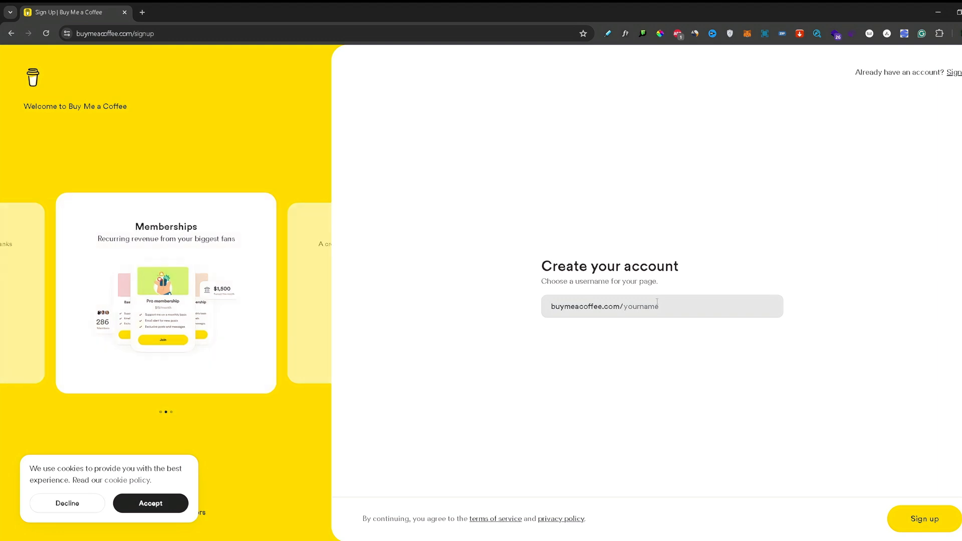
{"action": "type", "text": "HowToFinancial"}
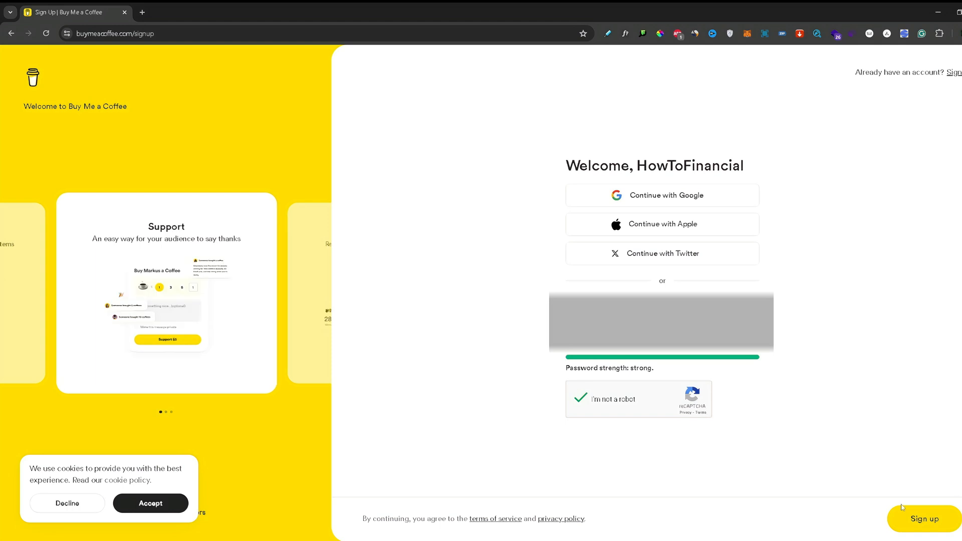
{"action": "left_click", "coordinate": [924, 519]}
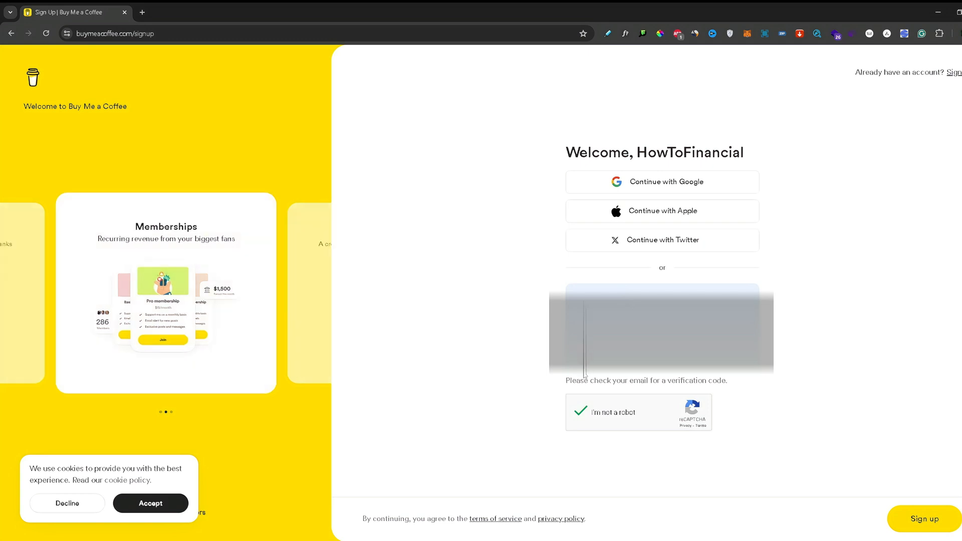
{"action": "left_click", "coordinate": [924, 519]}
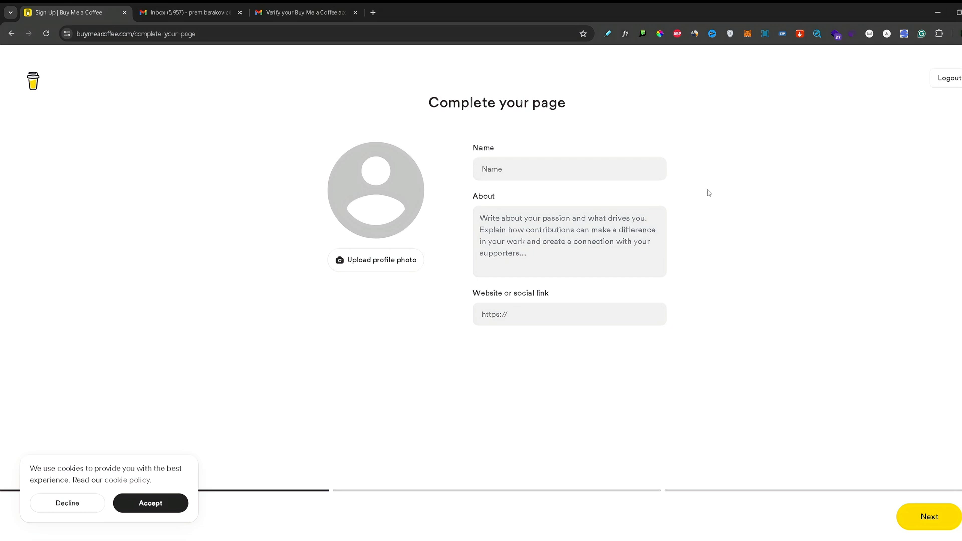
{"action": "mouse_move", "coordinate": [415, 348]}
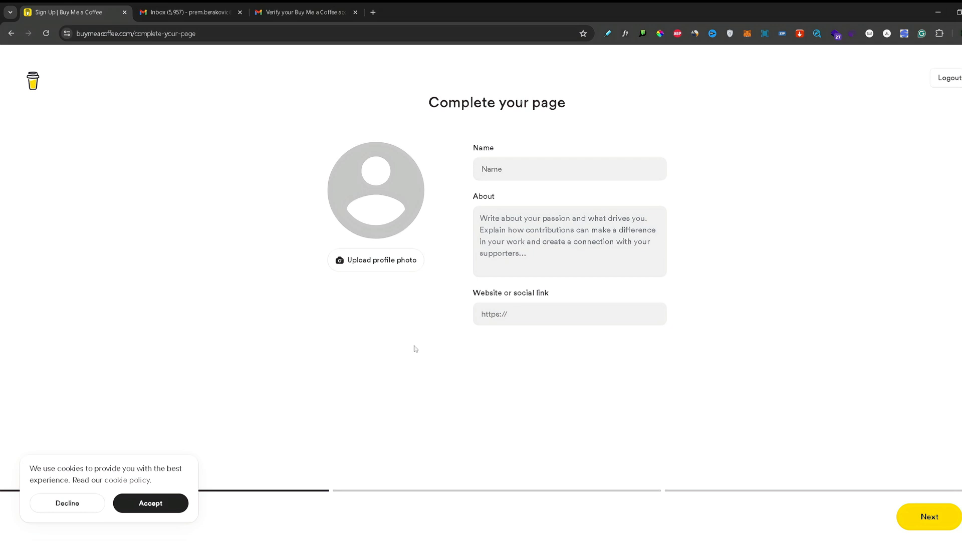
{"action": "mouse_move", "coordinate": [423, 337]}
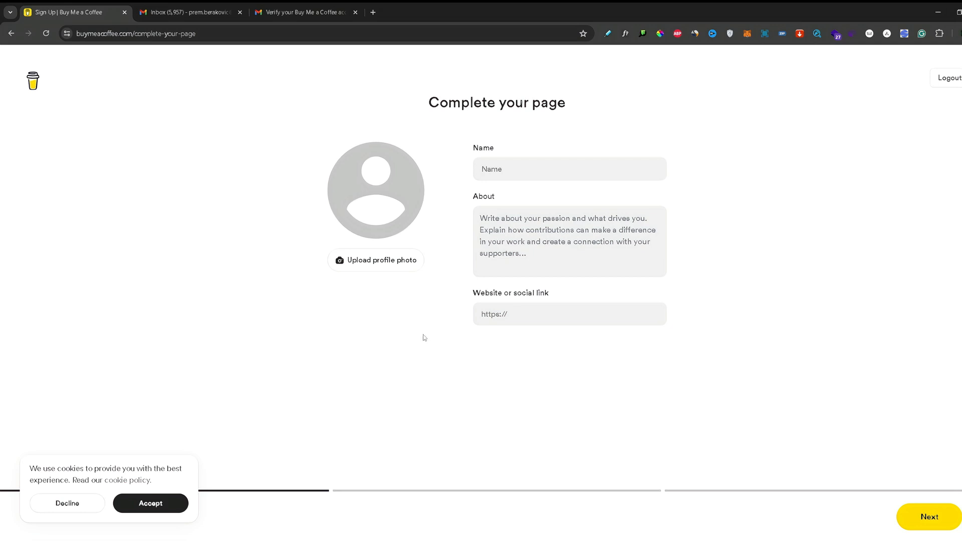
- Choose a profile photo for the How To Financial page
{"action": "left_click", "coordinate": [569, 169]}
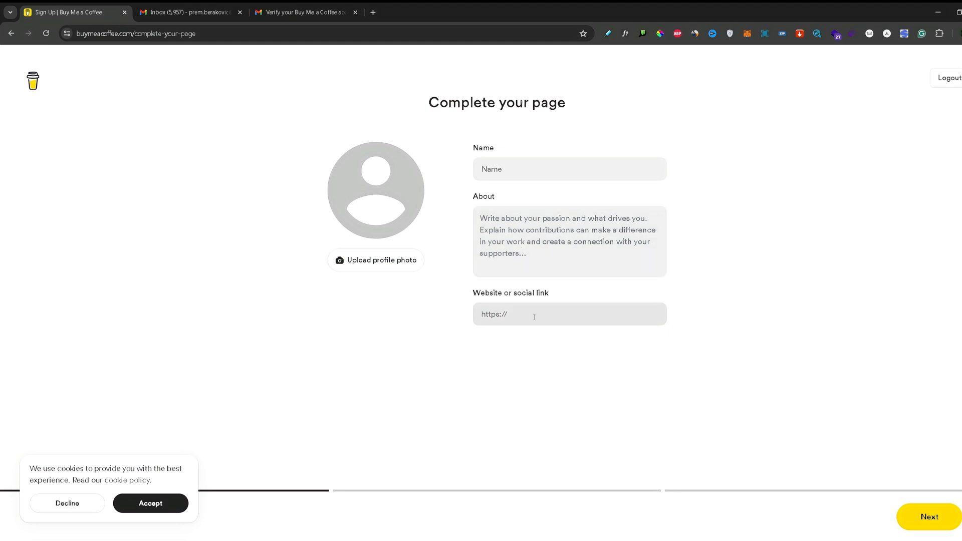
{"action": "mouse_move", "coordinate": [523, 321]}
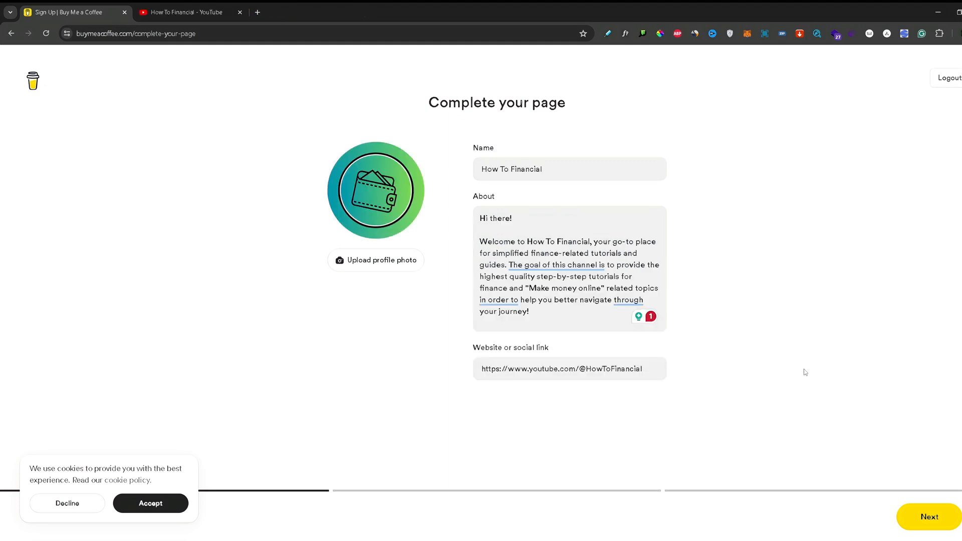
{"action": "mouse_move", "coordinate": [913, 486]}
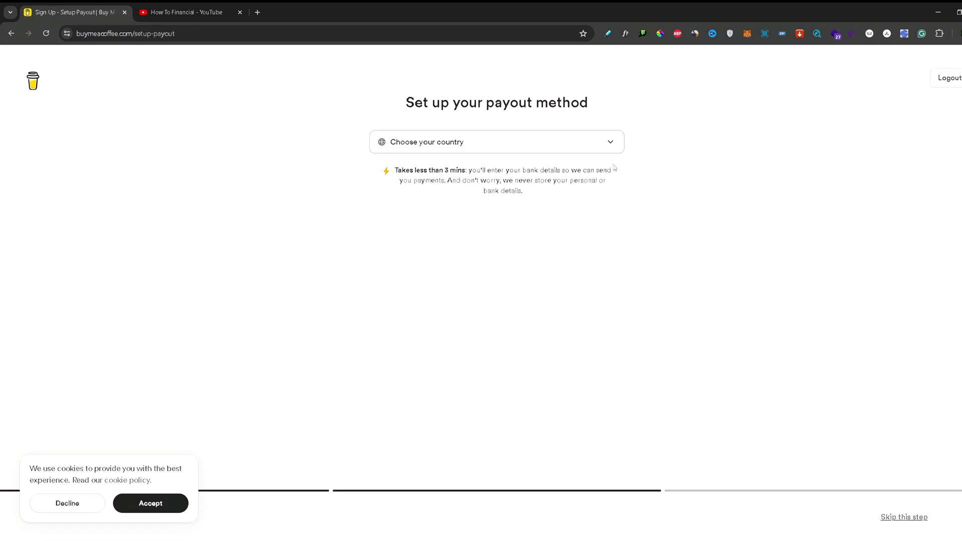
{"action": "mouse_move", "coordinate": [588, 227]}
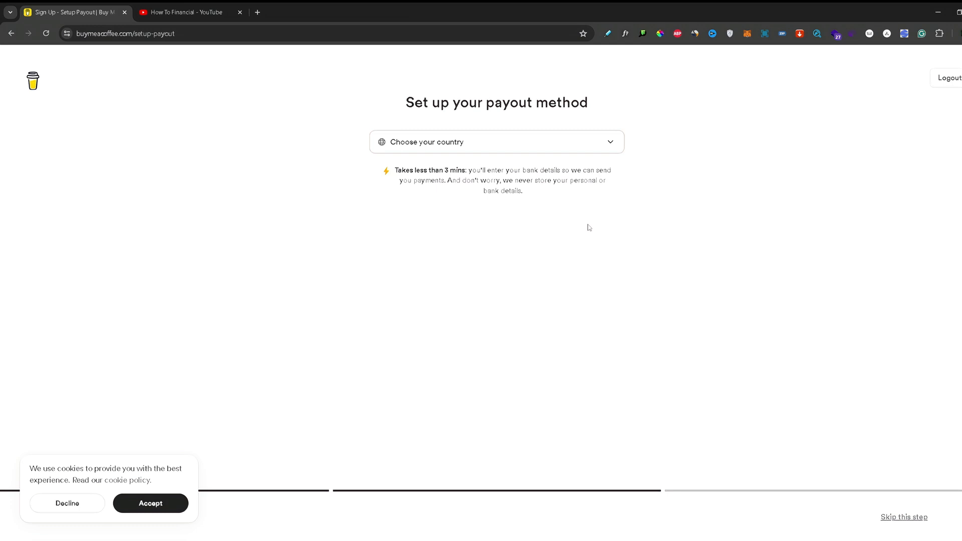
- Choose Croatia as the payout country and continue to bank info entry
{"action": "left_click", "coordinate": [496, 142]}
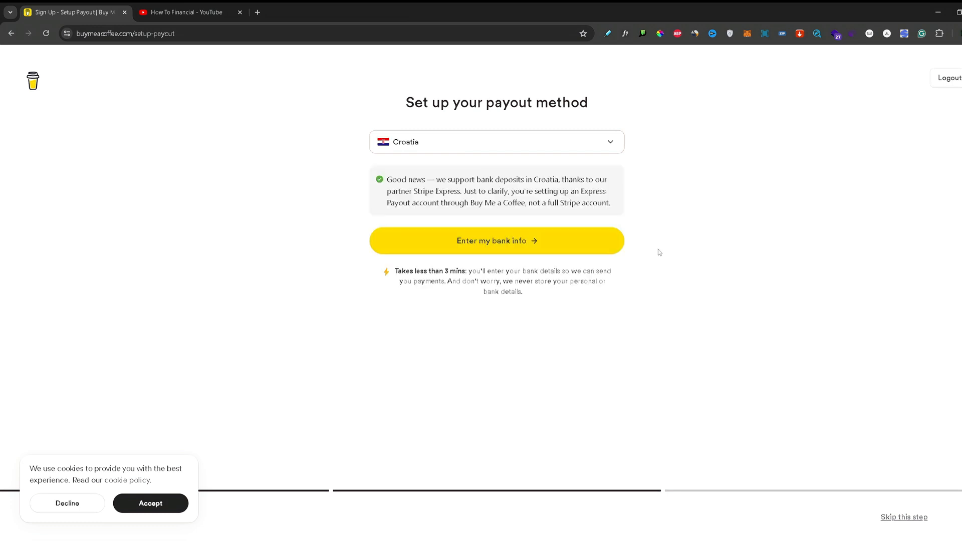
{"action": "mouse_move", "coordinate": [484, 257]}
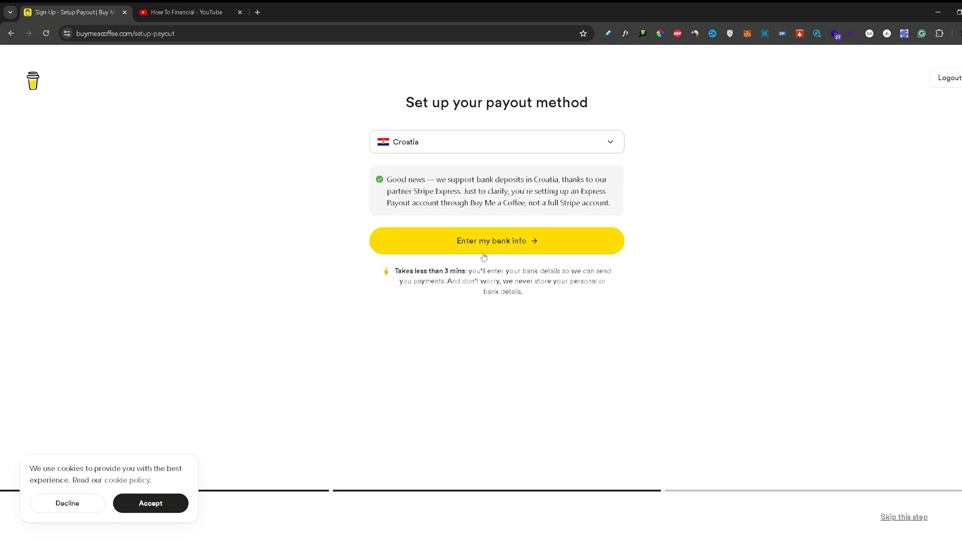
{"action": "mouse_move", "coordinate": [505, 251]}
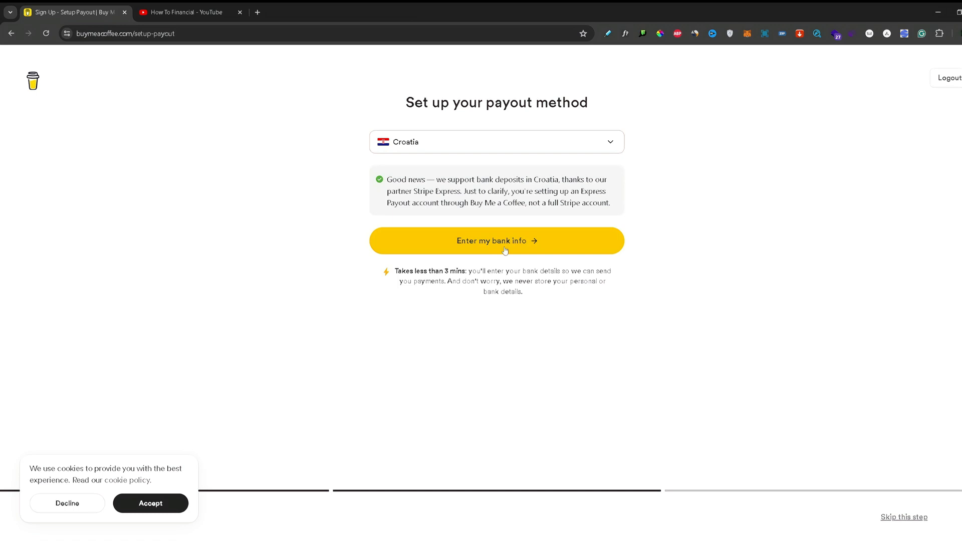
{"action": "left_click", "coordinate": [495, 241]}
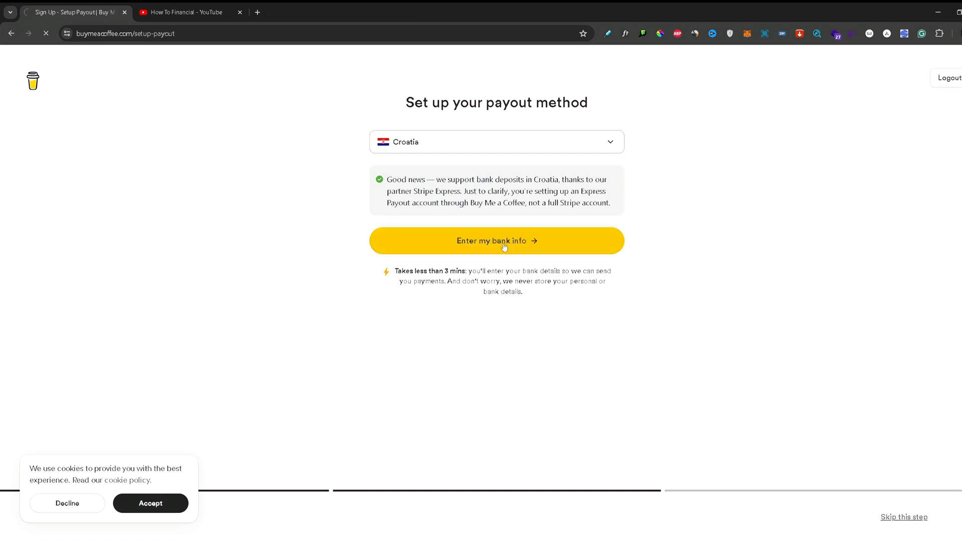
{"action": "left_click", "coordinate": [497, 240]}
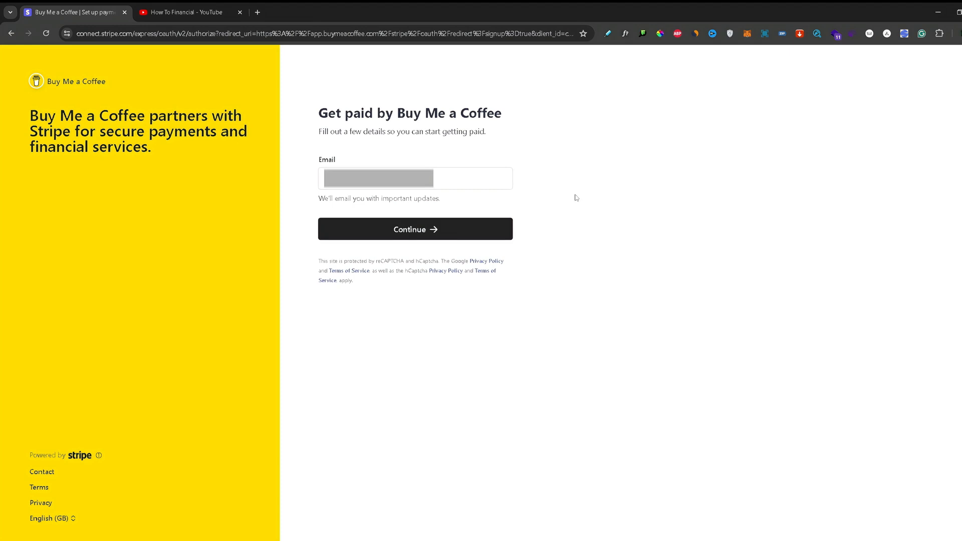
- Submit the contact email and mobile number on Stripe's get-paid form
{"action": "left_click", "coordinate": [415, 229]}
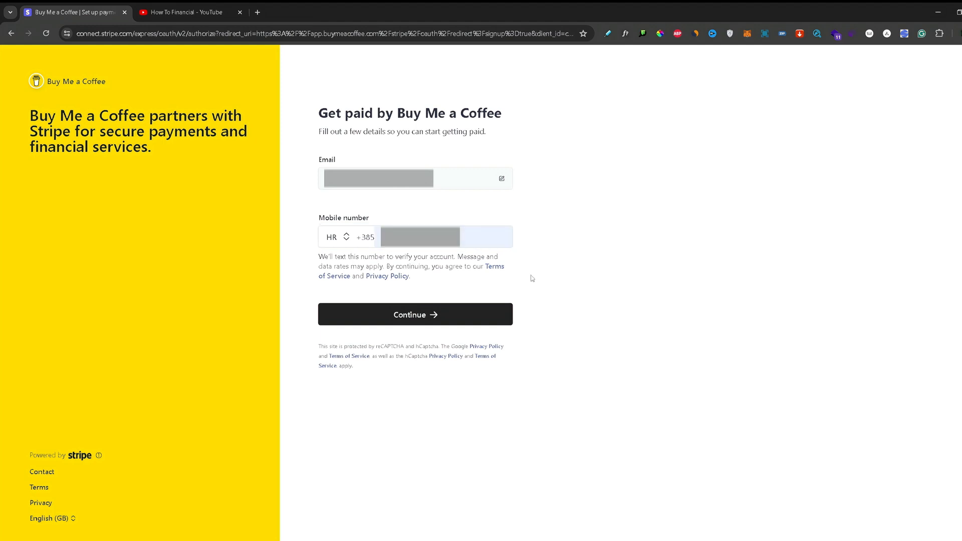
{"action": "left_click", "coordinate": [414, 314]}
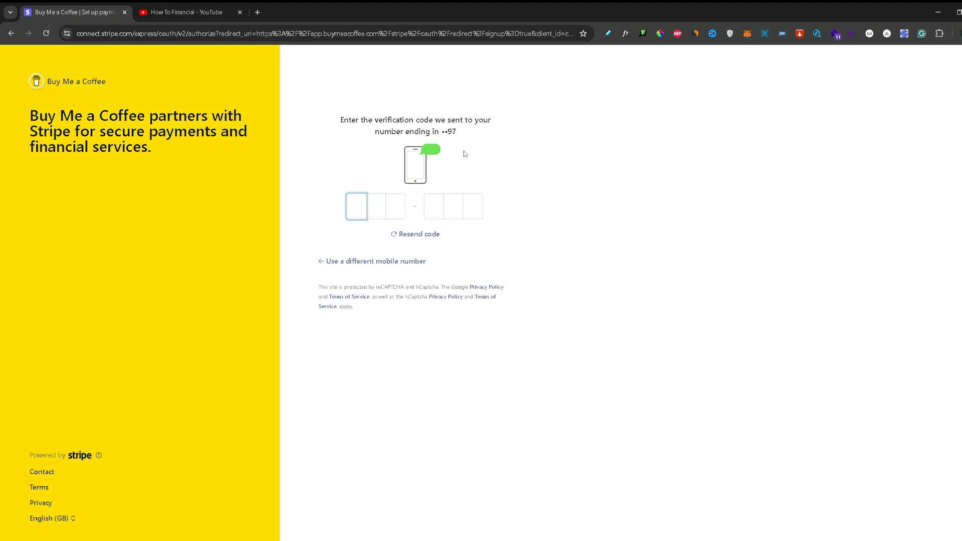
{"action": "mouse_move", "coordinate": [467, 162]}
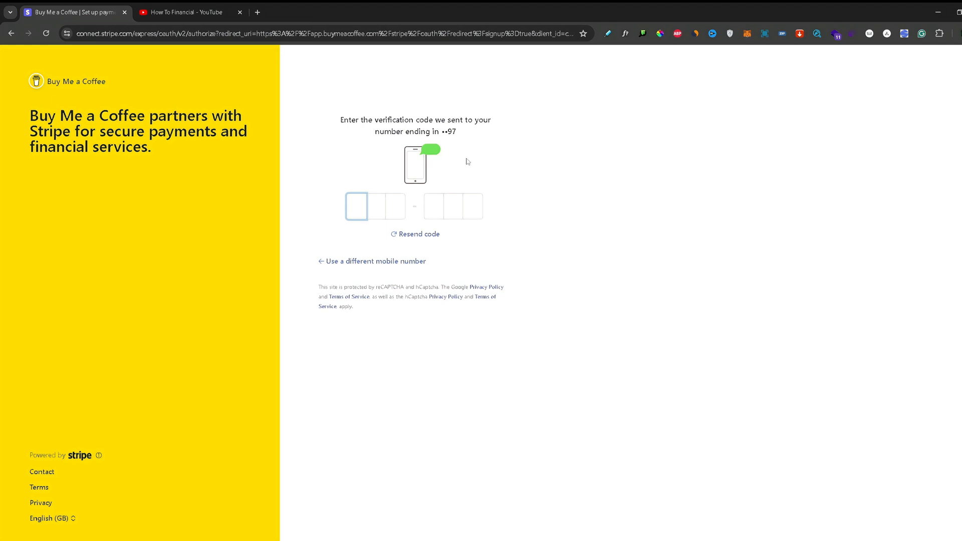
{"action": "mouse_move", "coordinate": [464, 170]}
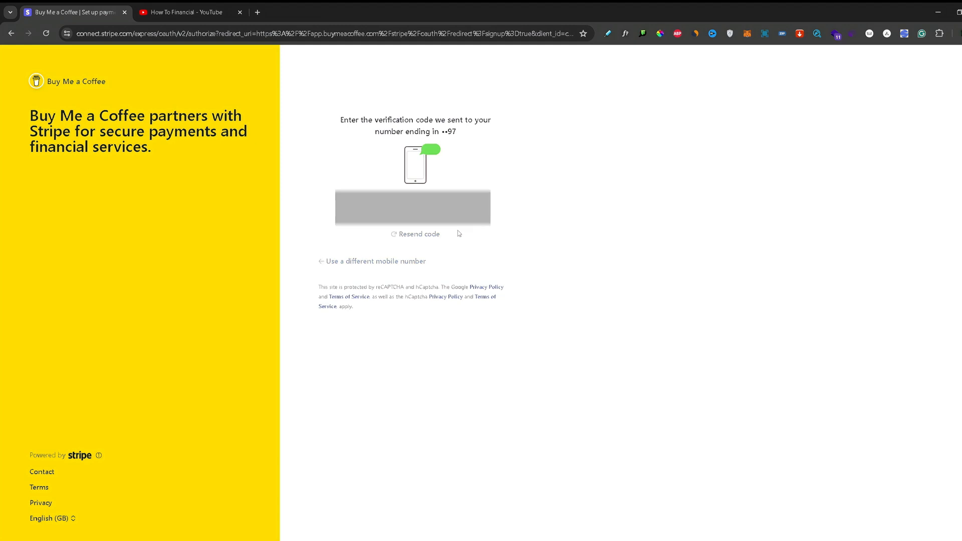
{"action": "mouse_move", "coordinate": [492, 220]}
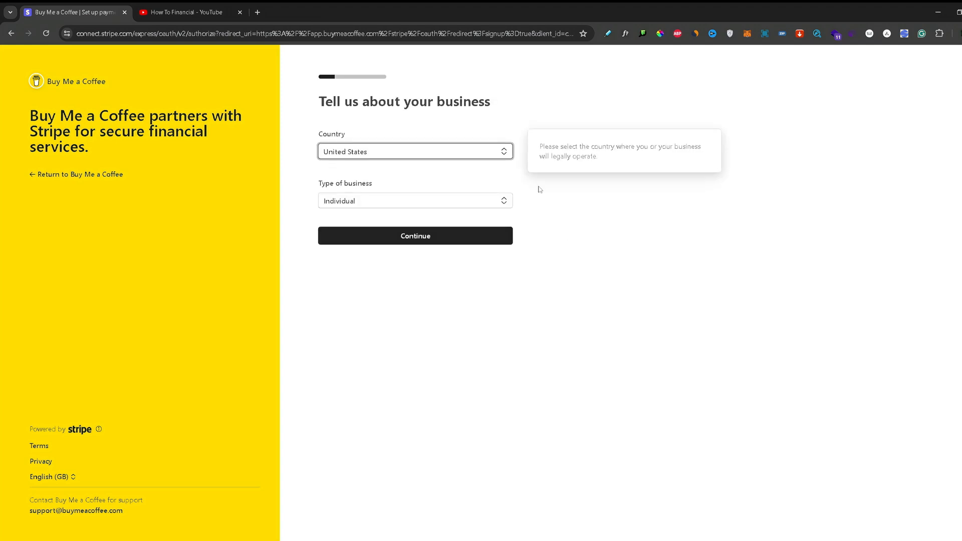
{"action": "mouse_move", "coordinate": [561, 195]}
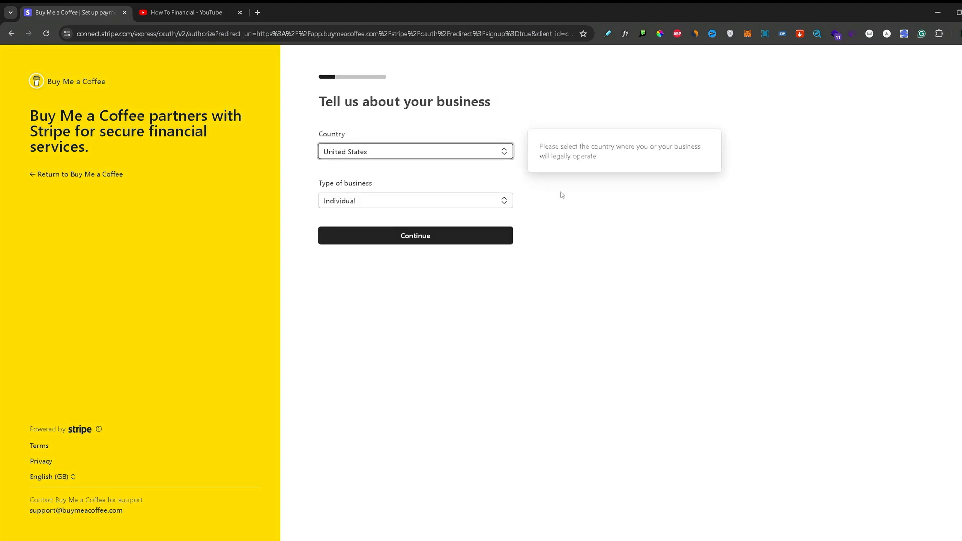
{"action": "mouse_move", "coordinate": [617, 156]}
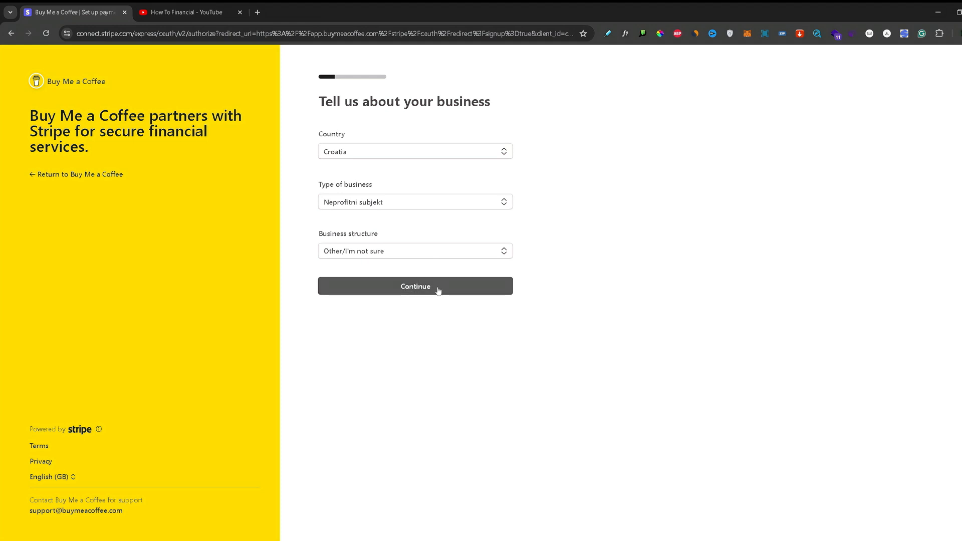
- Set Croatia and Neprofitni subjekt, then enter legal business name 'no name'
{"action": "left_click", "coordinate": [415, 286]}
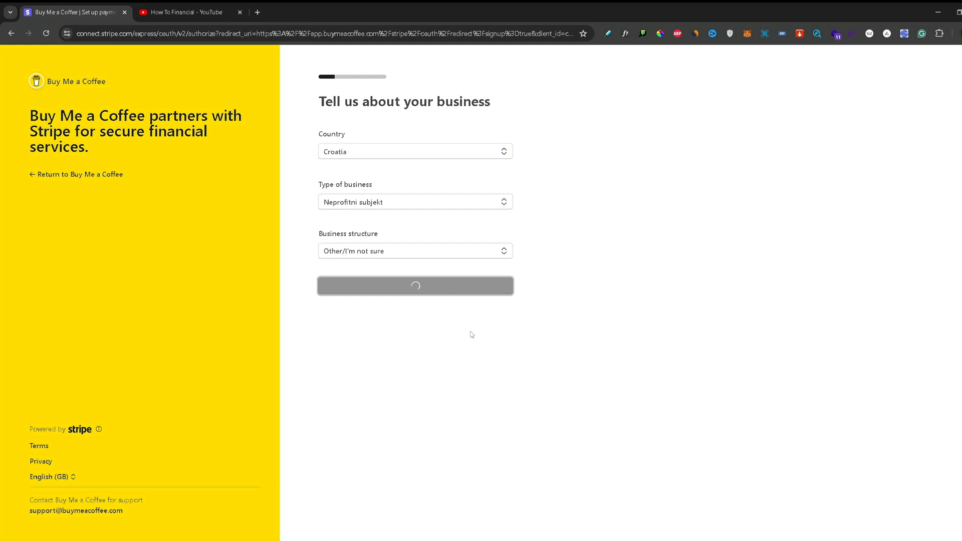
{"action": "left_click", "coordinate": [415, 285]}
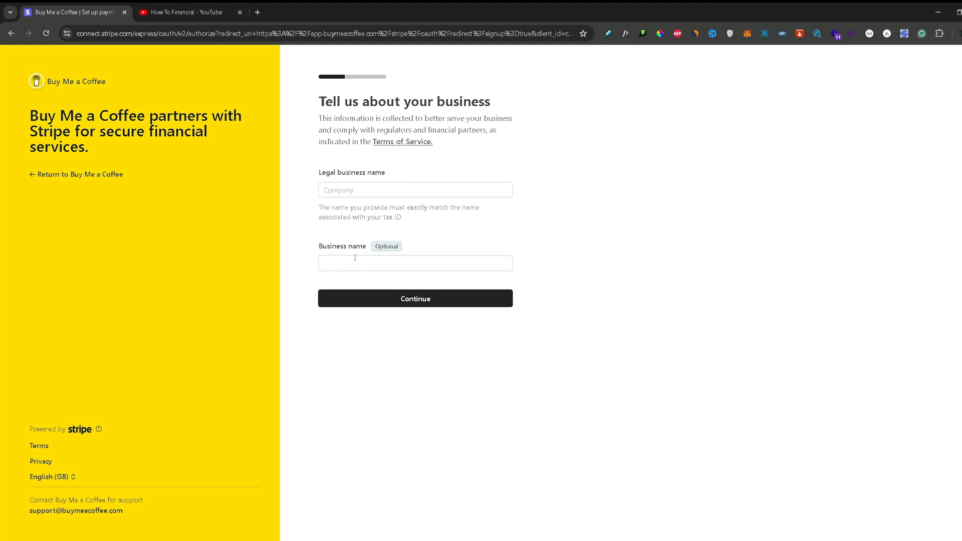
{"action": "type", "text": "no name"}
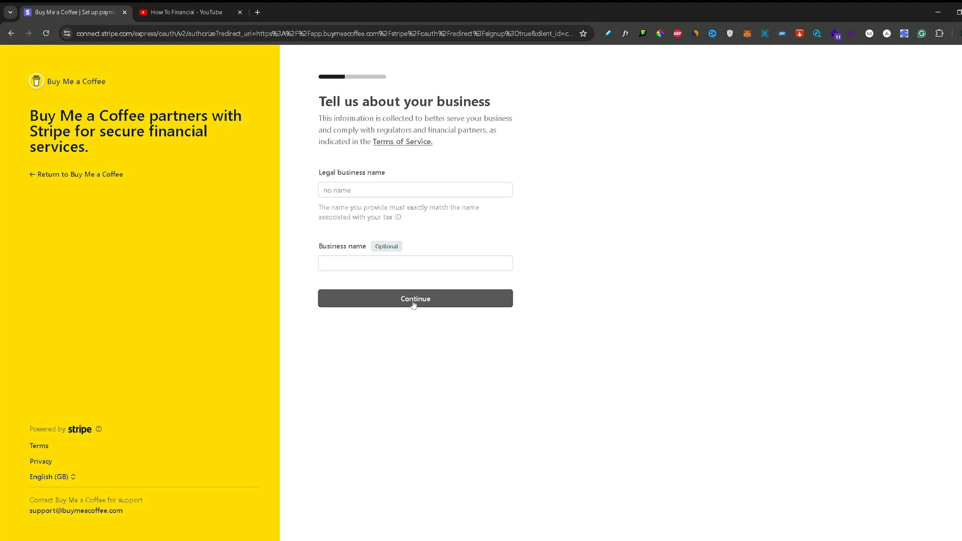
{"action": "left_click", "coordinate": [415, 298]}
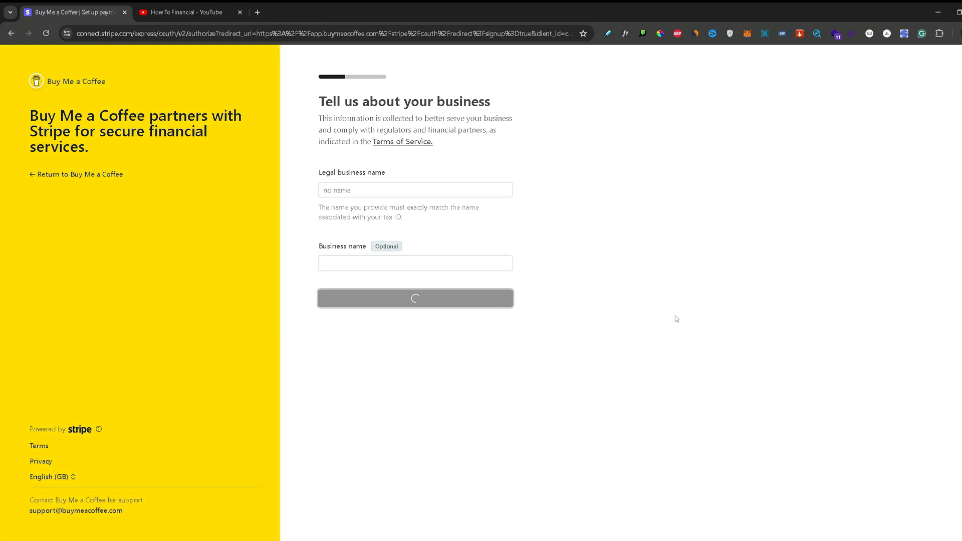
{"action": "left_click", "coordinate": [414, 298]}
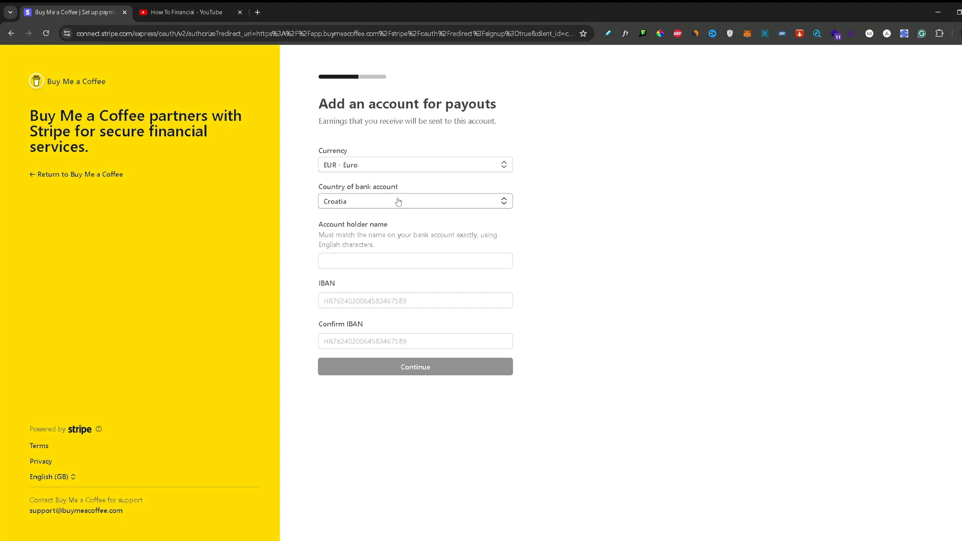
- Set the bank account country to Lithuania, add holder name and IBAN
{"action": "left_click", "coordinate": [415, 201]}
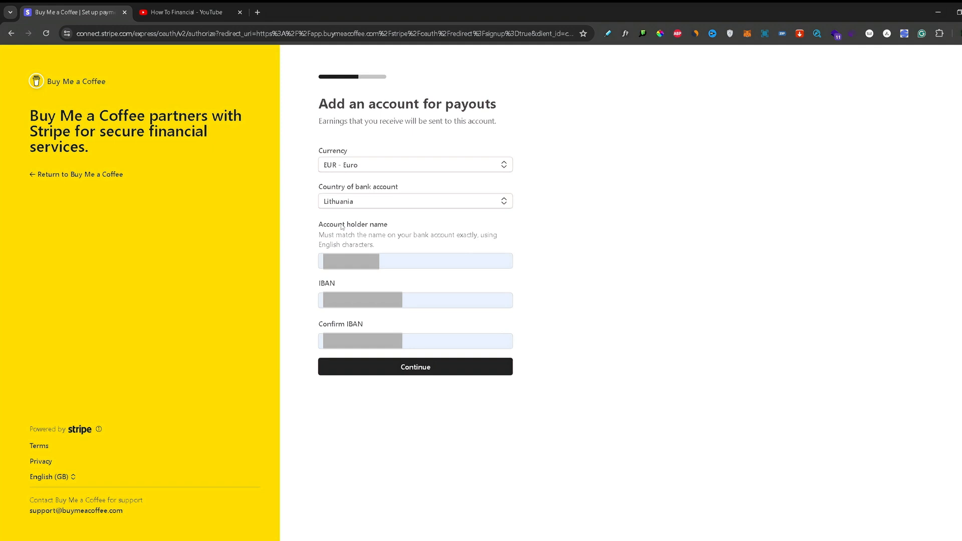
{"action": "mouse_move", "coordinate": [418, 385]}
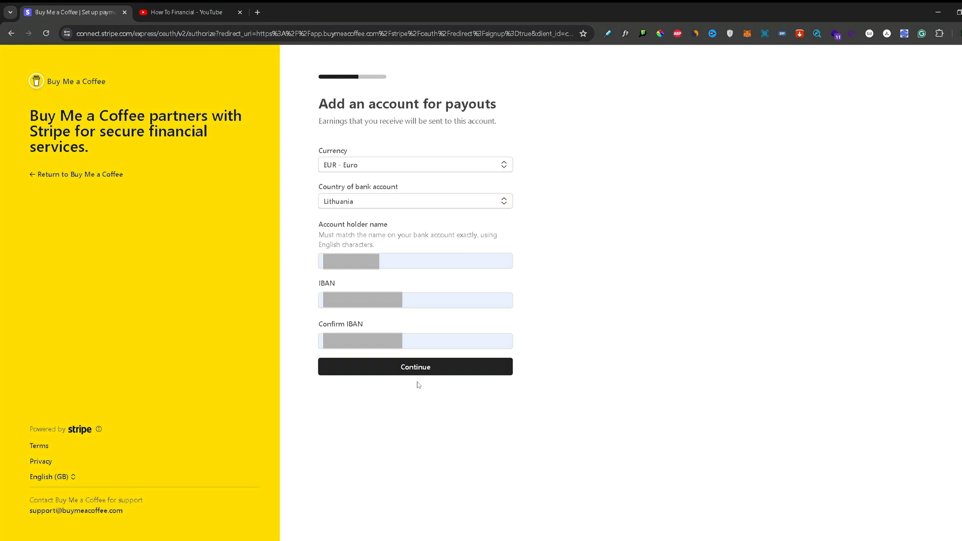
{"action": "mouse_move", "coordinate": [454, 380]}
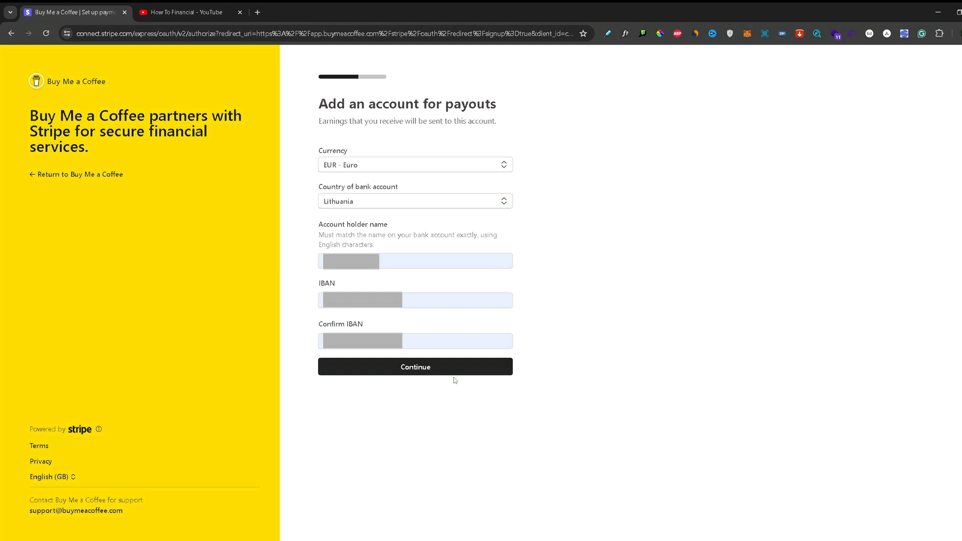
{"action": "left_click", "coordinate": [415, 366]}
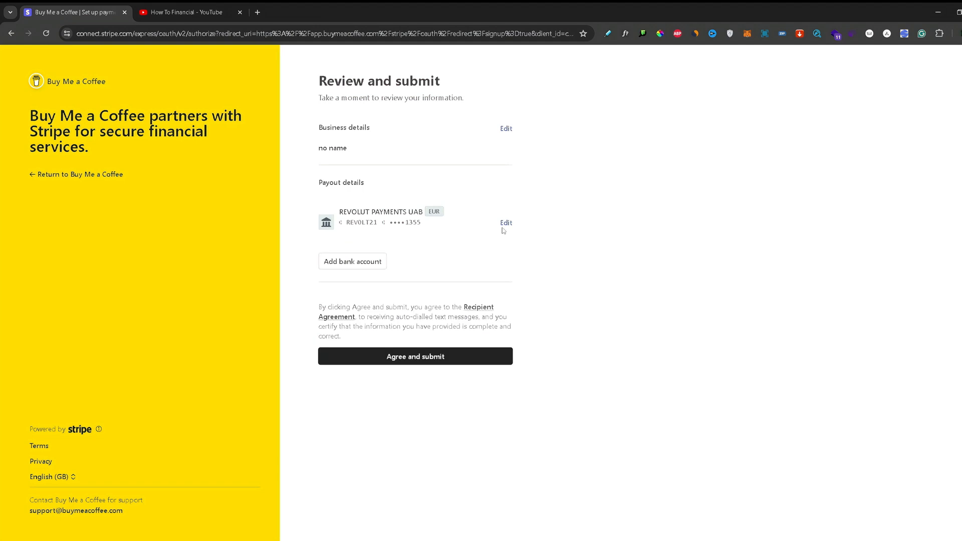
- Agree and submit the Stripe review, returning to the How To Financial page
{"action": "left_click", "coordinate": [415, 357]}
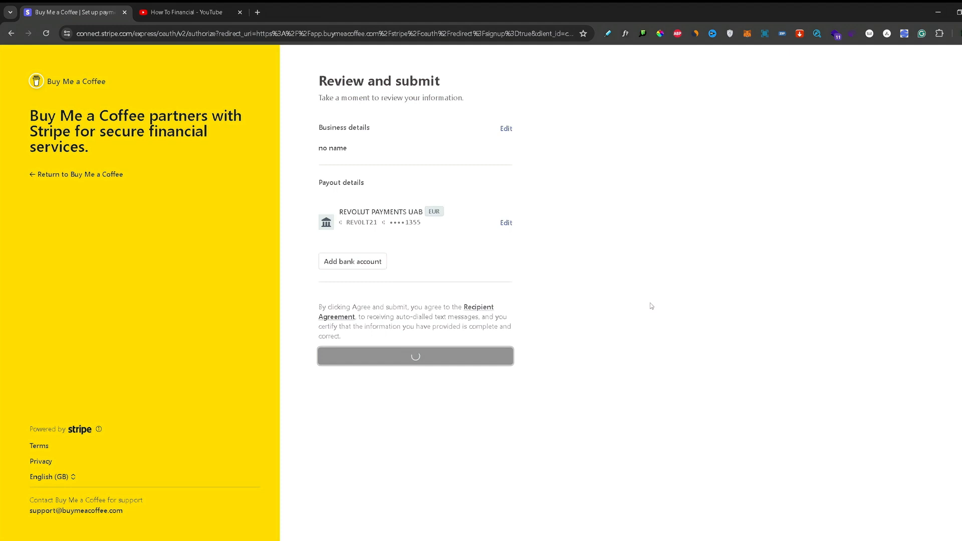
{"action": "left_click", "coordinate": [416, 355]}
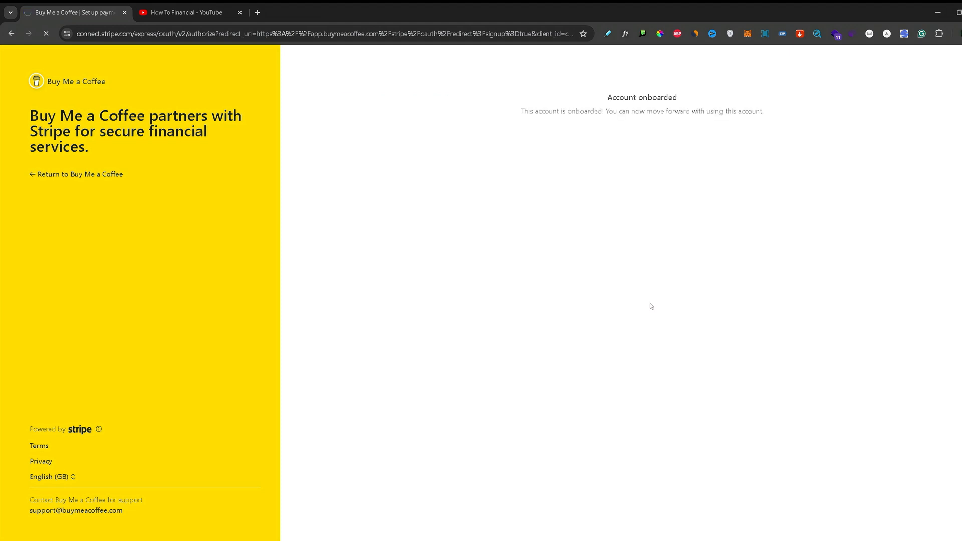
{"action": "left_click", "coordinate": [80, 175]}
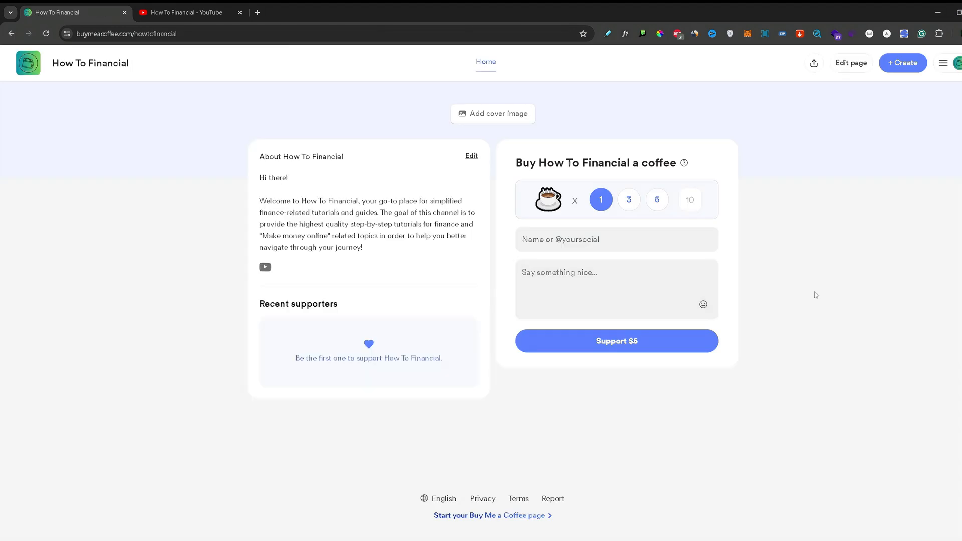
{"action": "mouse_move", "coordinate": [690, 99]}
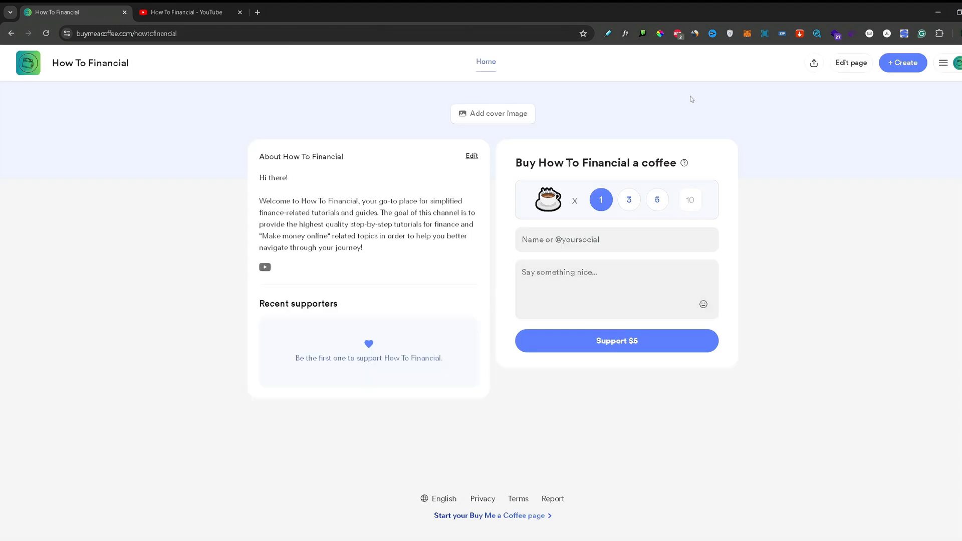